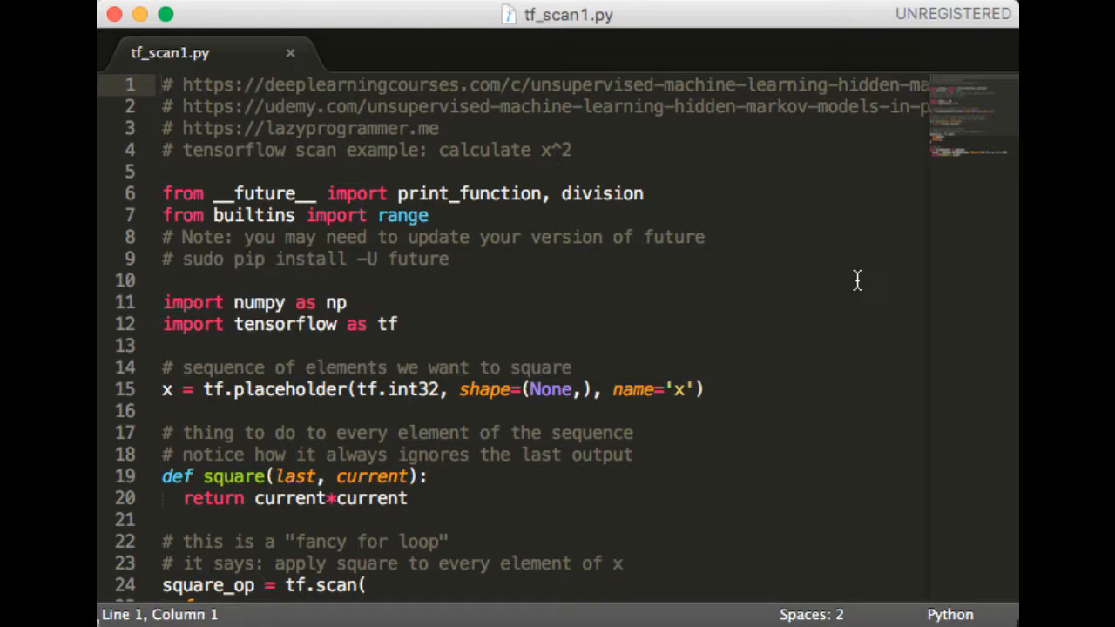
mouse_move(426, 319)
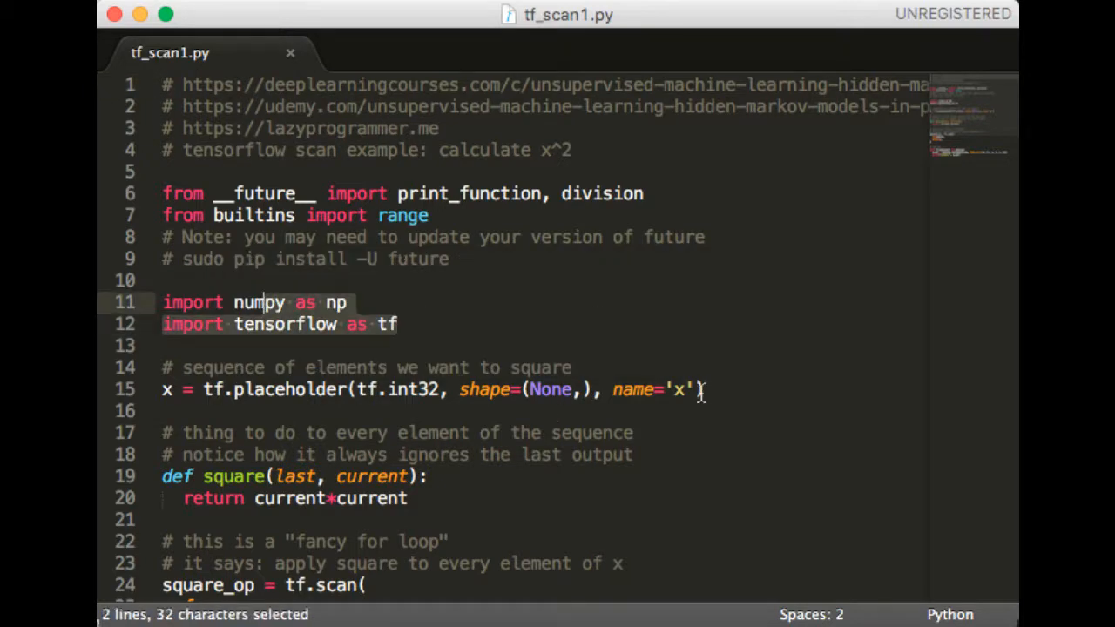
- Inspect the x placeholder's None shape and the square function's return current*current line
left_click(702, 389)
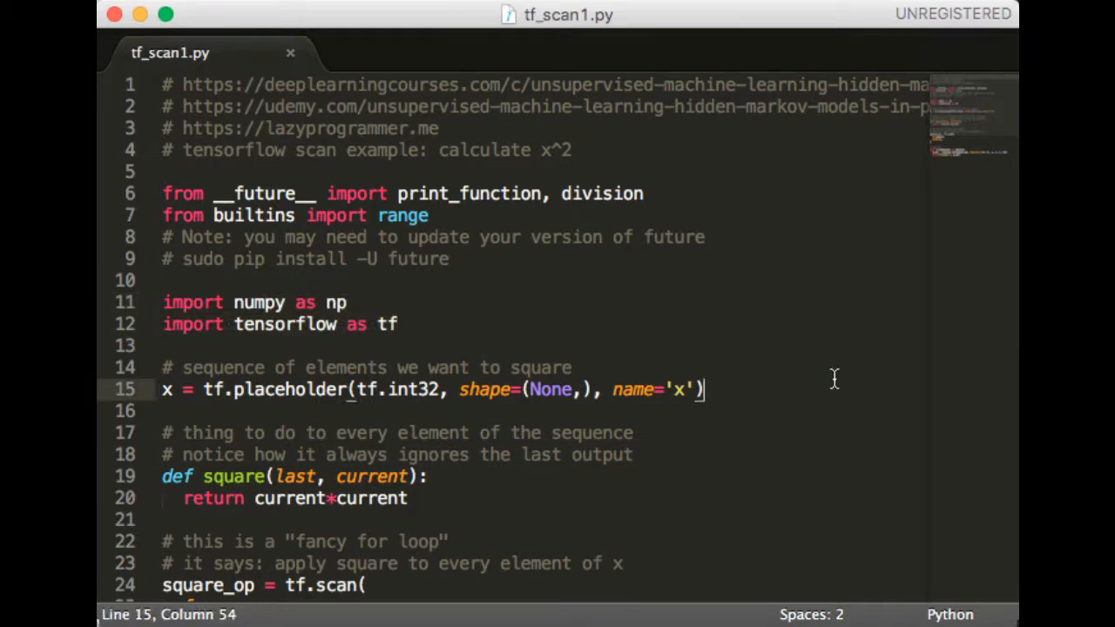
scroll("down", 3)
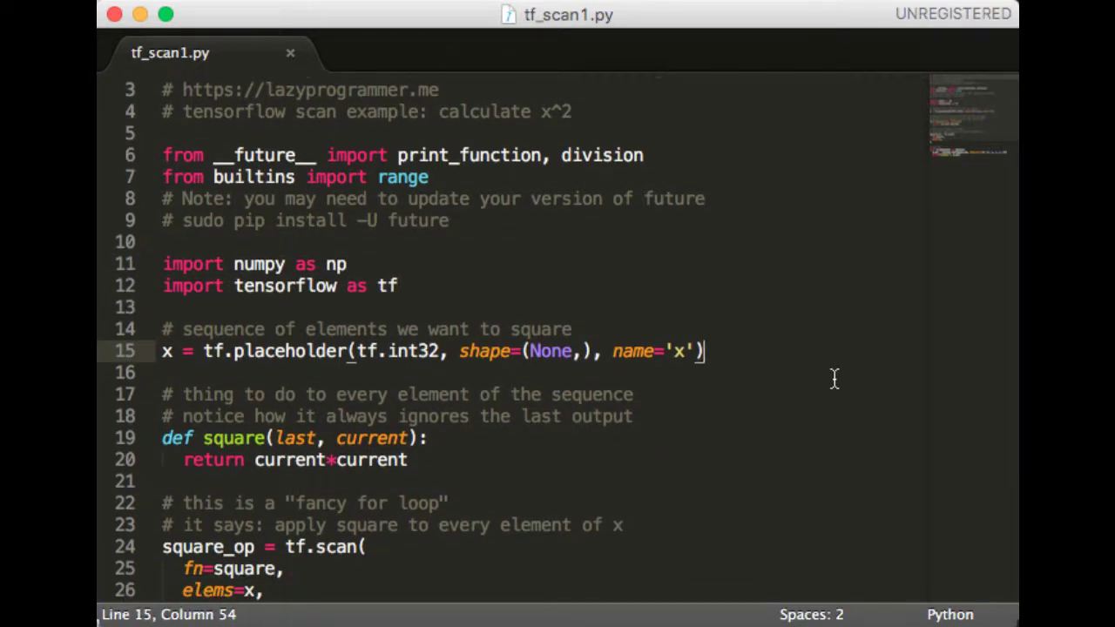
double_click(551, 351)
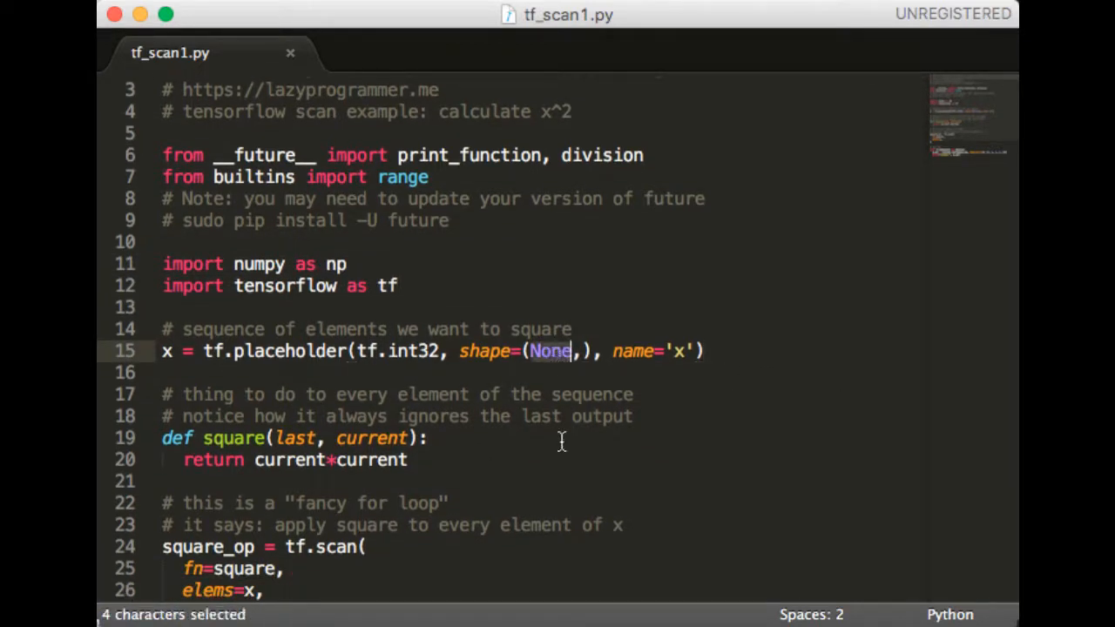
mouse_move(601, 436)
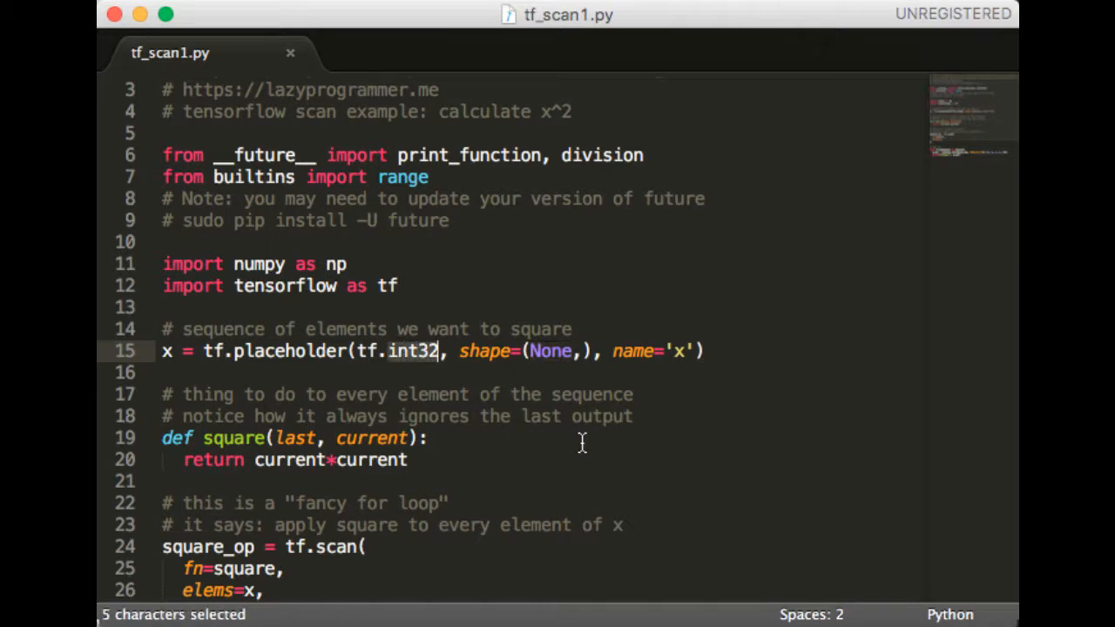
left_click(407, 460)
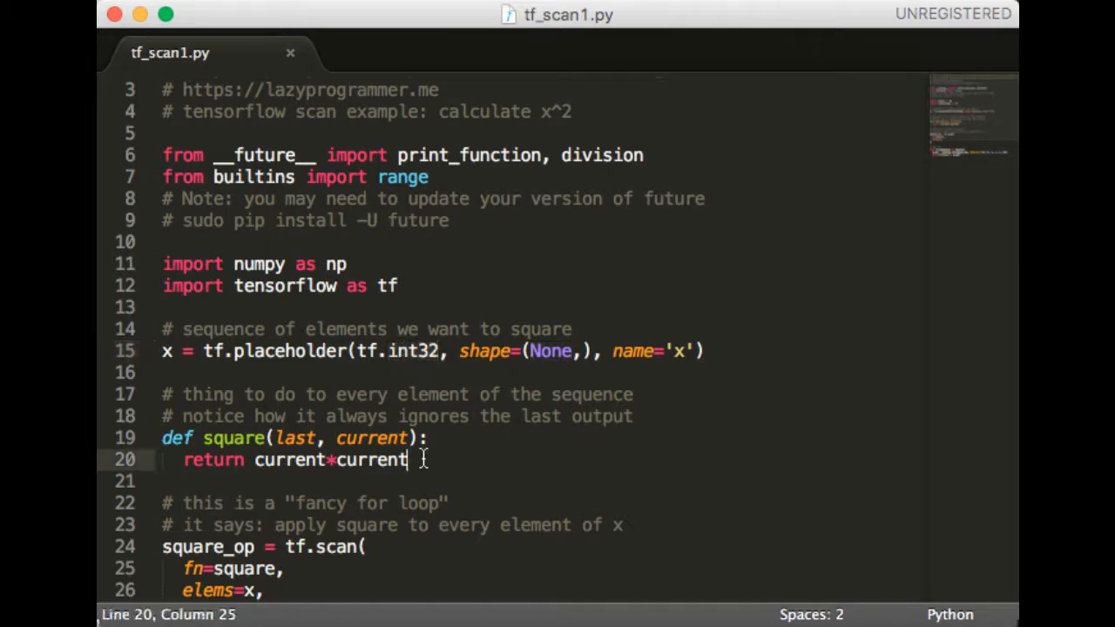
scroll("down", 3)
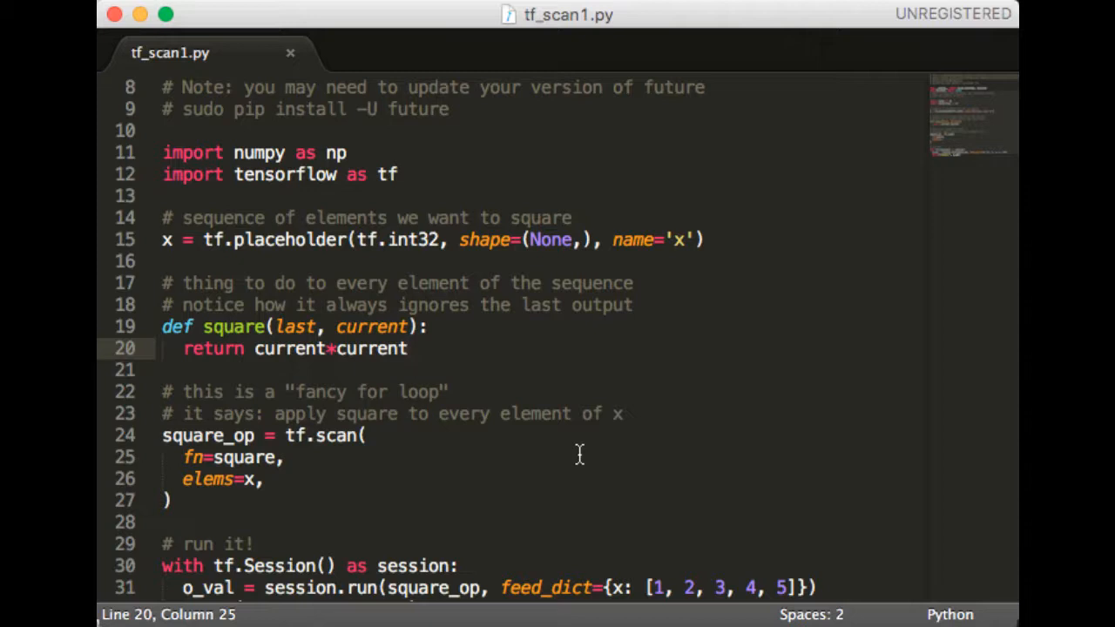
mouse_move(251, 329)
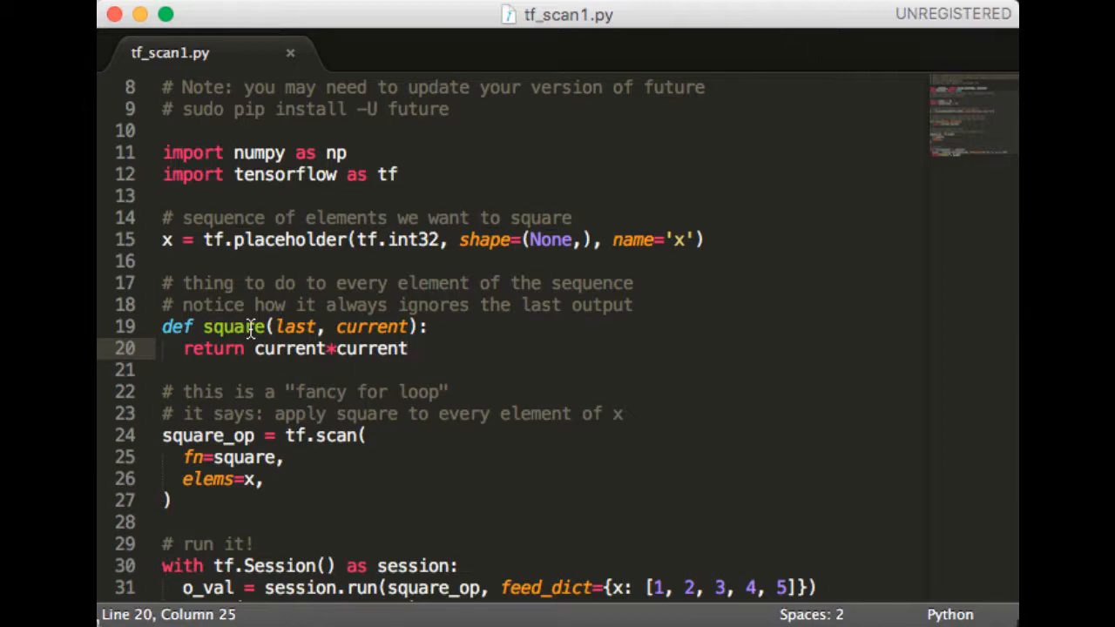
- Review the tf.scan call with fn=square, square_op, and the session.run line
scroll("down", 3)
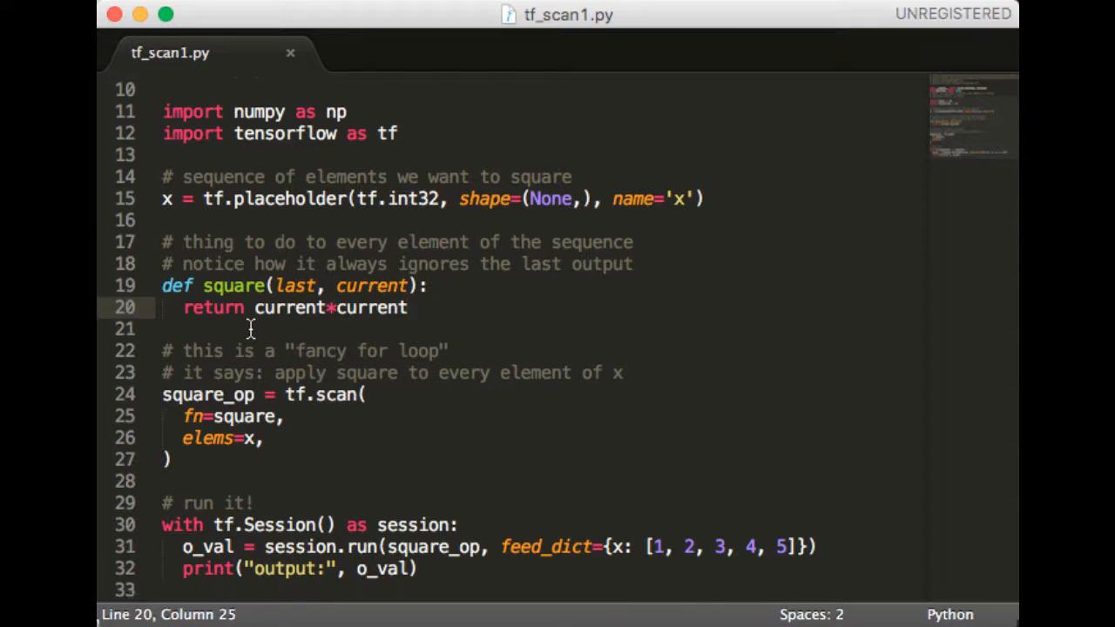
left_click(258, 393)
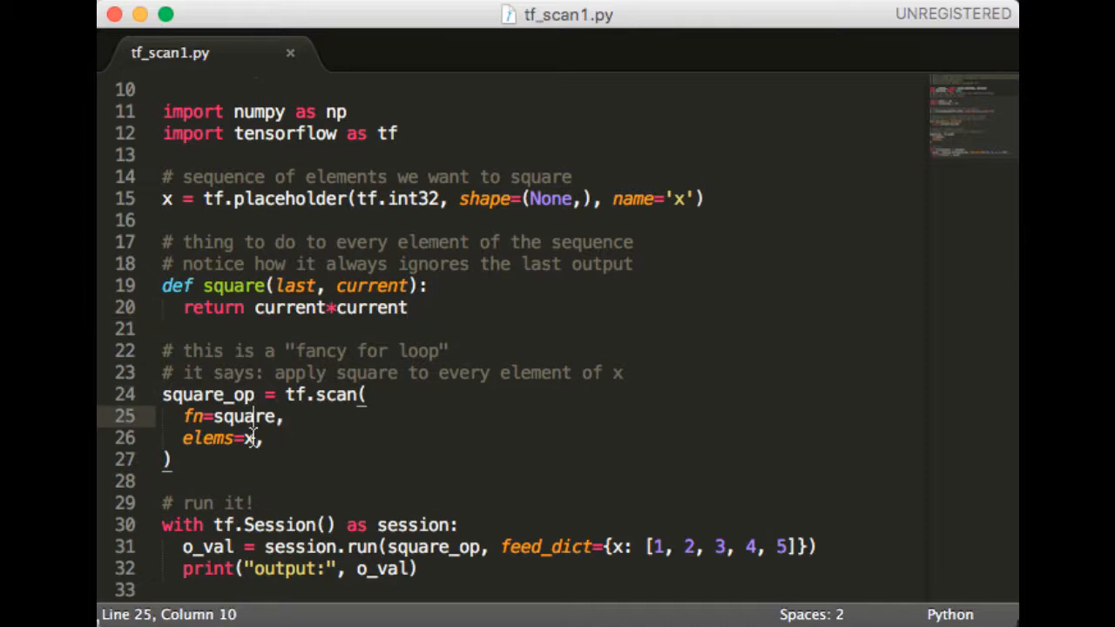
left_click(392, 485)
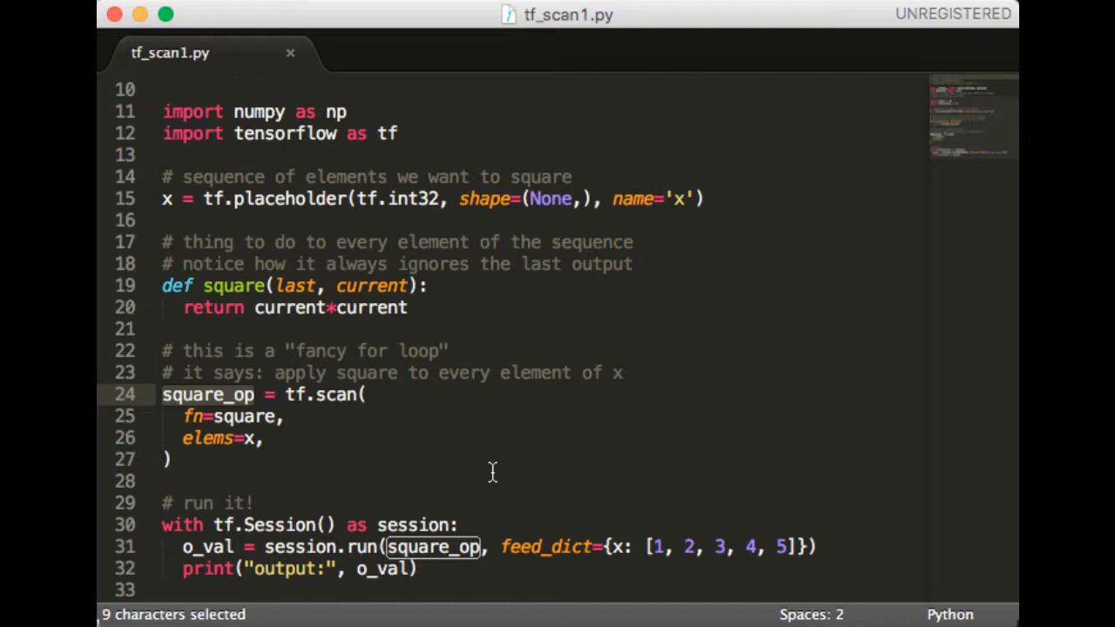
mouse_move(393, 502)
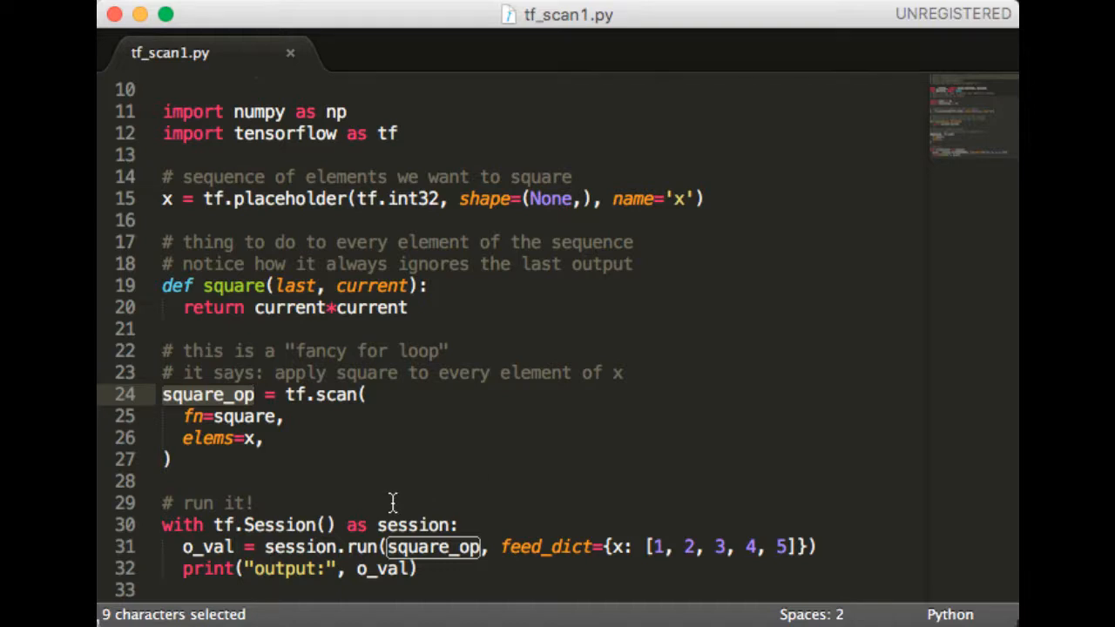
left_click(252, 502)
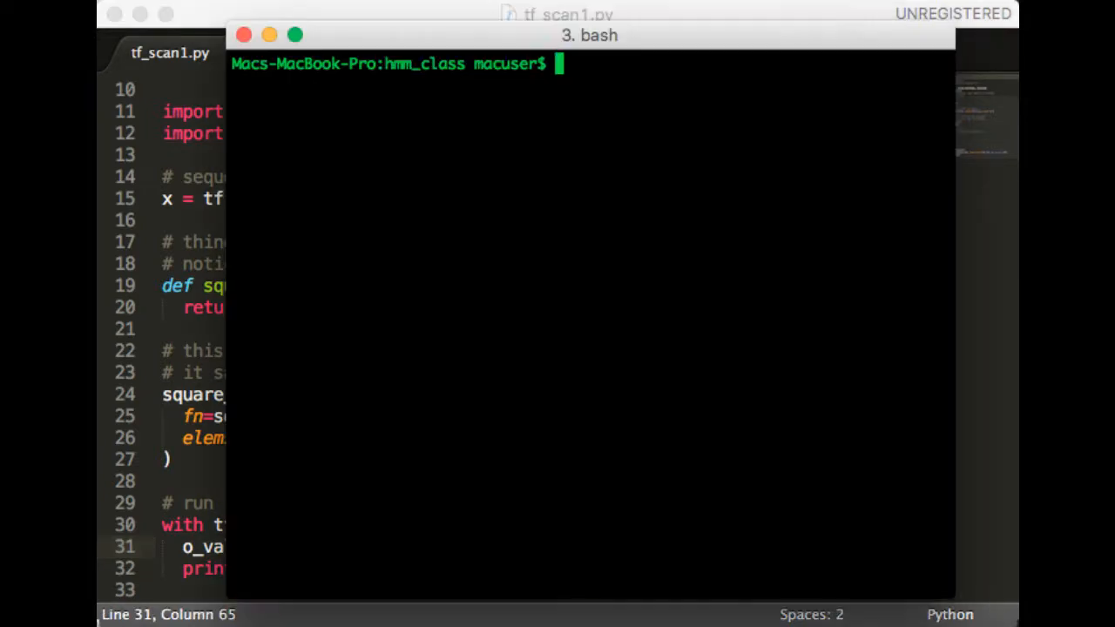
- Run 'python tf_scan1.py' at the bash prompt
type("python tf_scan1.py")
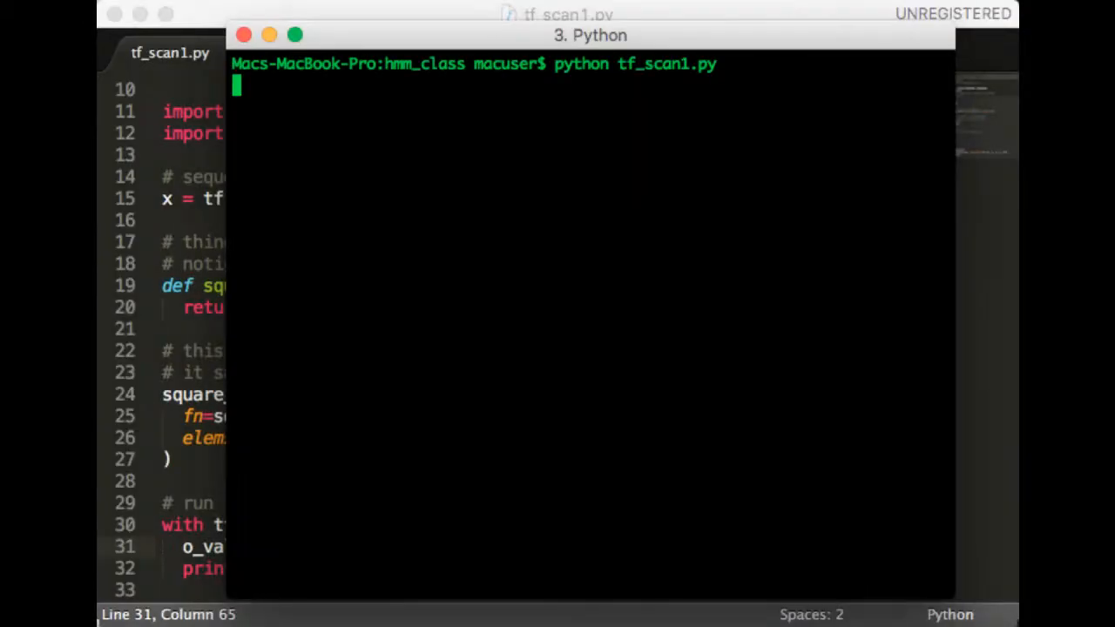
key("Return")
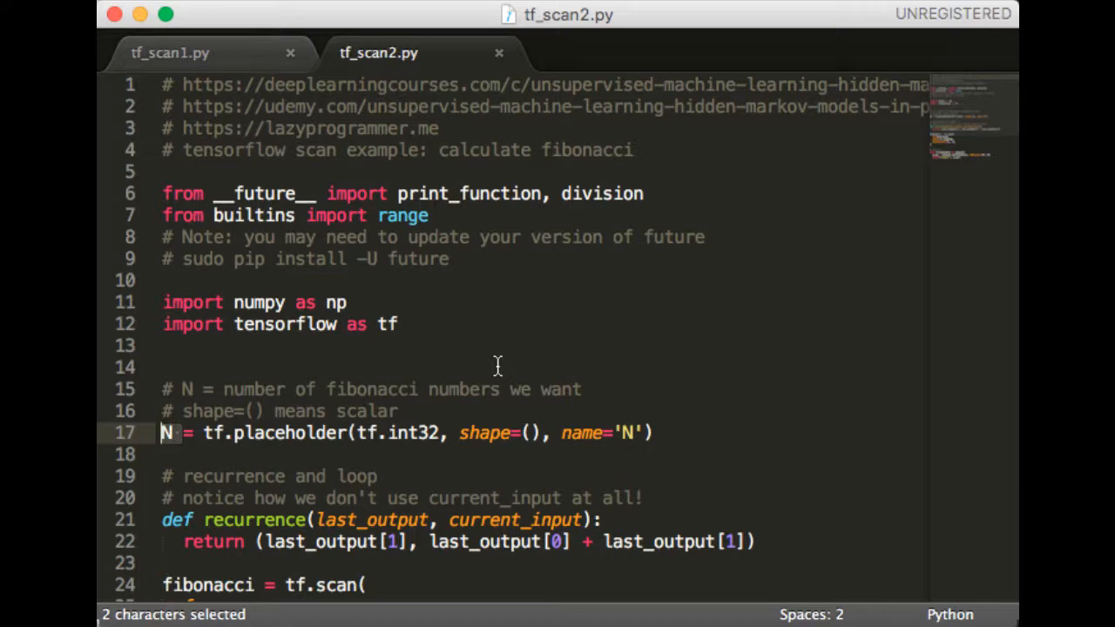
mouse_move(669, 412)
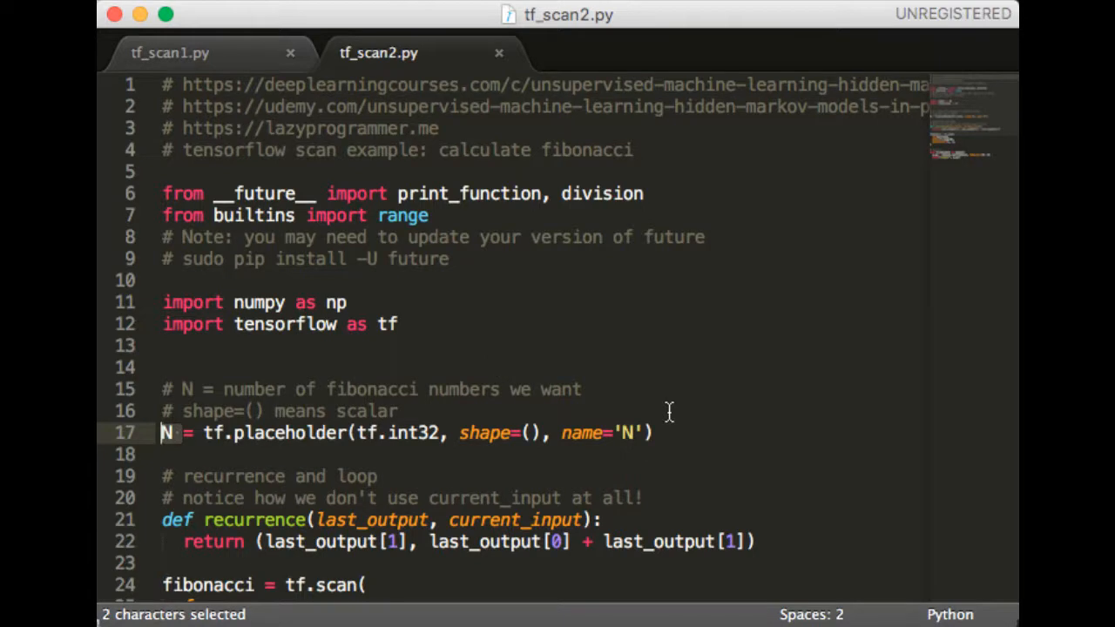
mouse_move(405, 442)
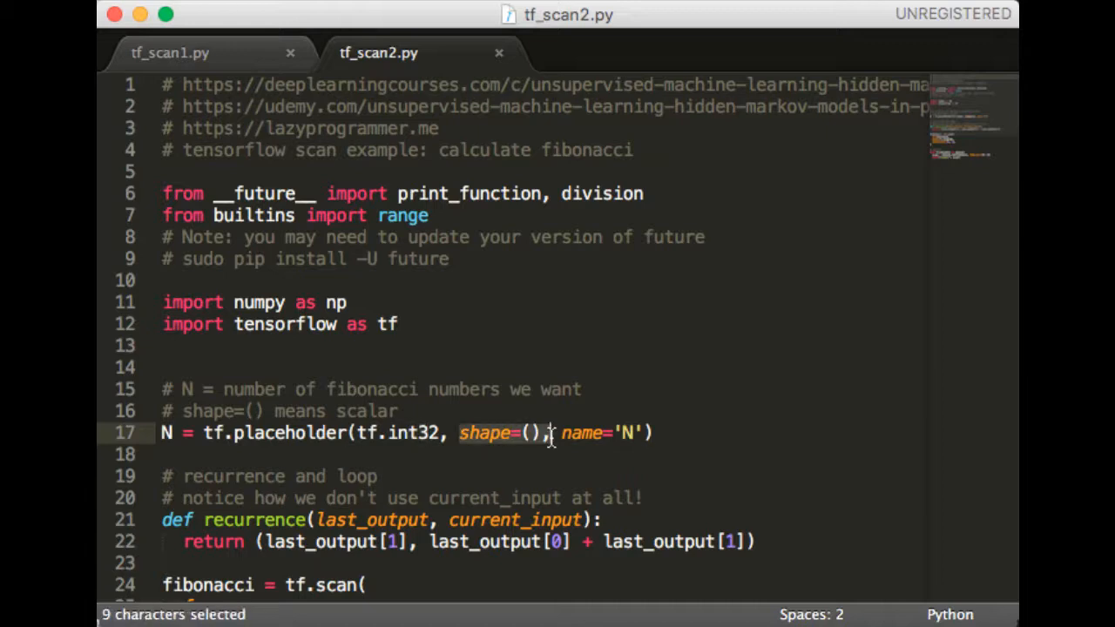
mouse_move(738, 416)
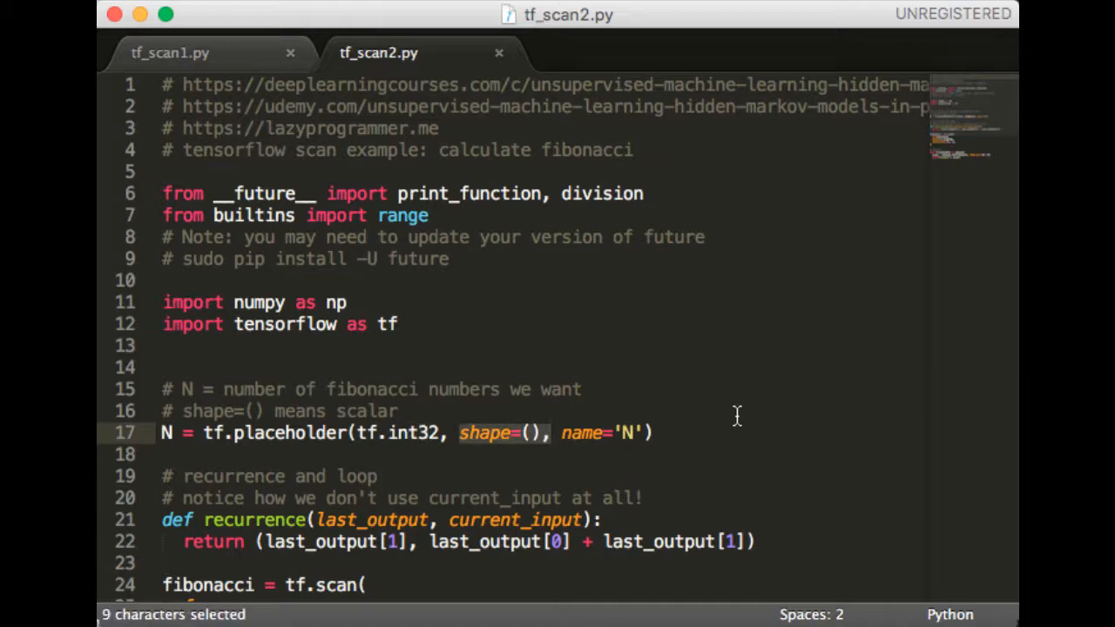
scroll("down", 3)
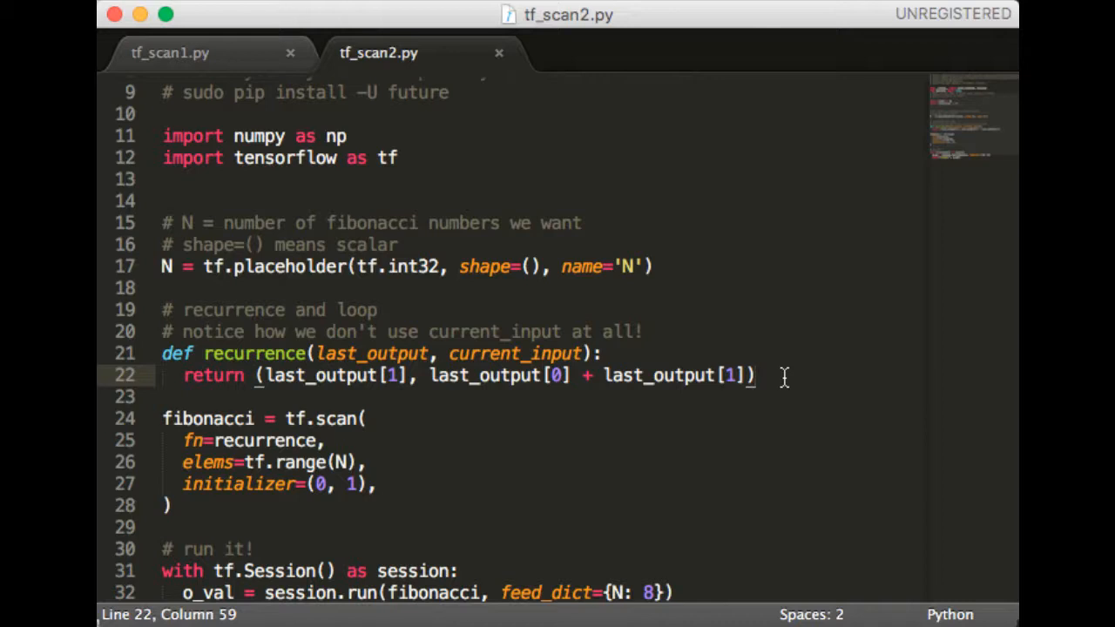
scroll("down", 3)
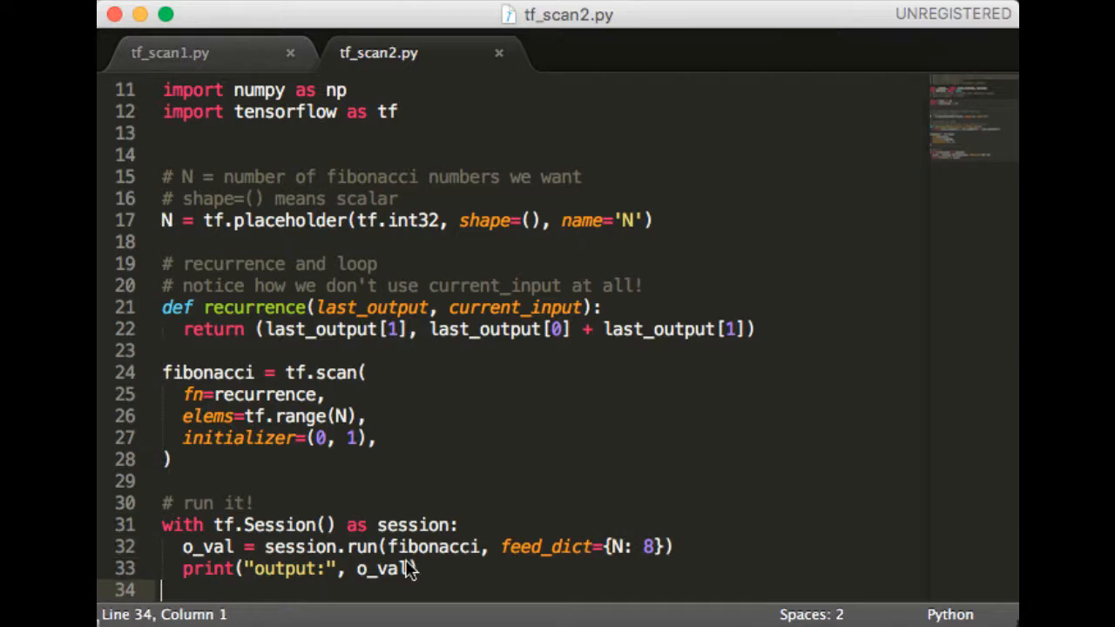
mouse_move(410, 571)
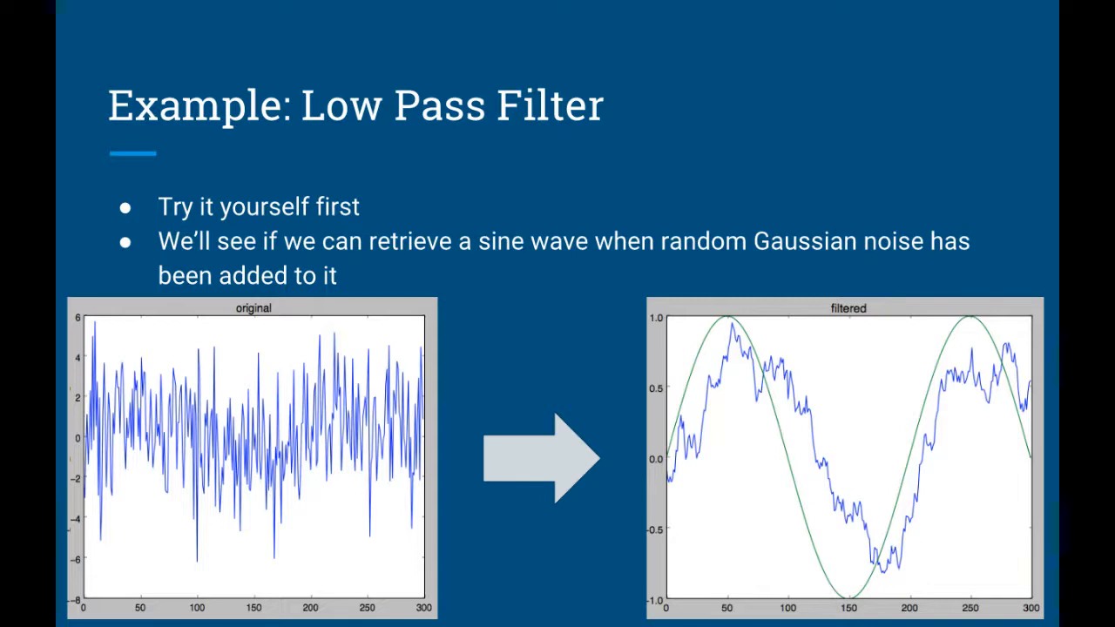
- Advance to the 'Example: Low Pass Filter' slide with noisy and filtered sine plots
left_click(558, 314)
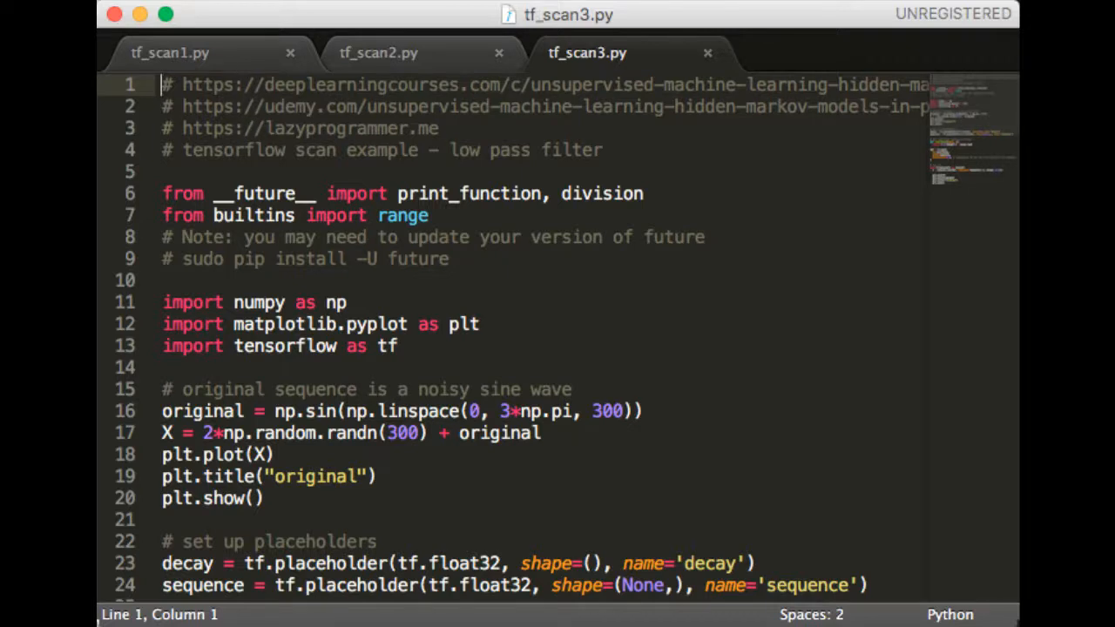
mouse_move(774, 370)
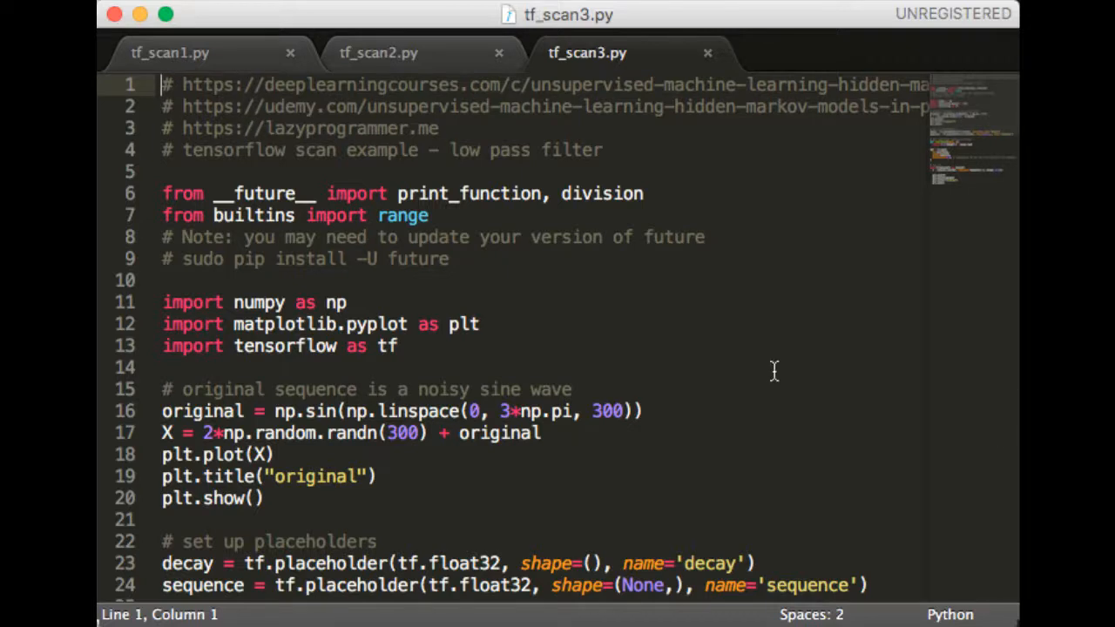
- Scroll tf_scan3.py past the placeholders, decay recurrence and tf.scan call to the plotting code
scroll("down", 3)
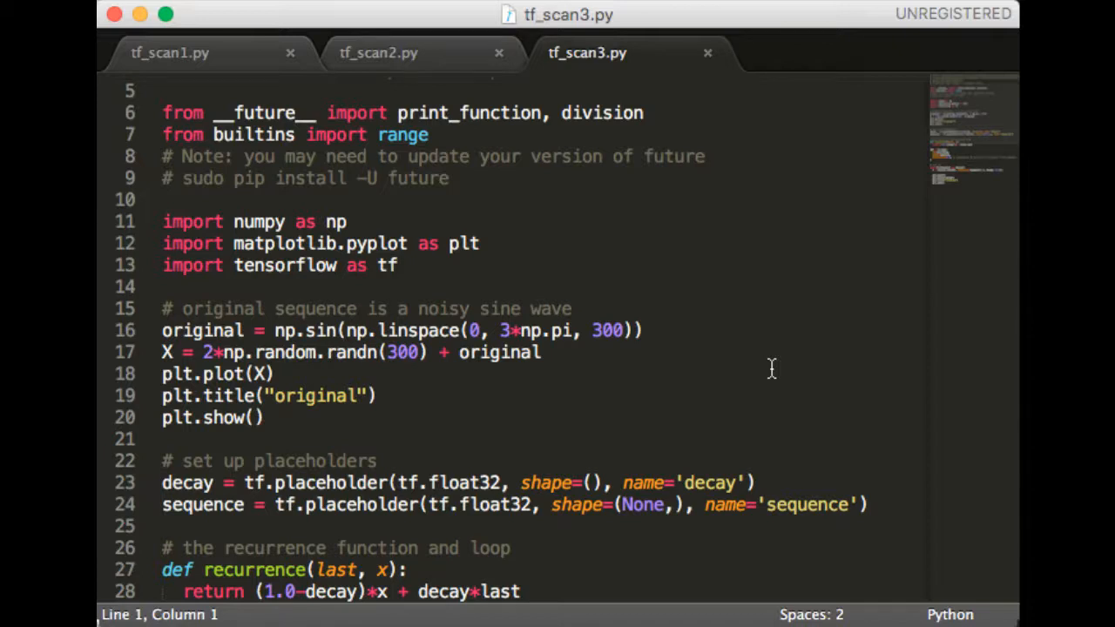
scroll("down", 3)
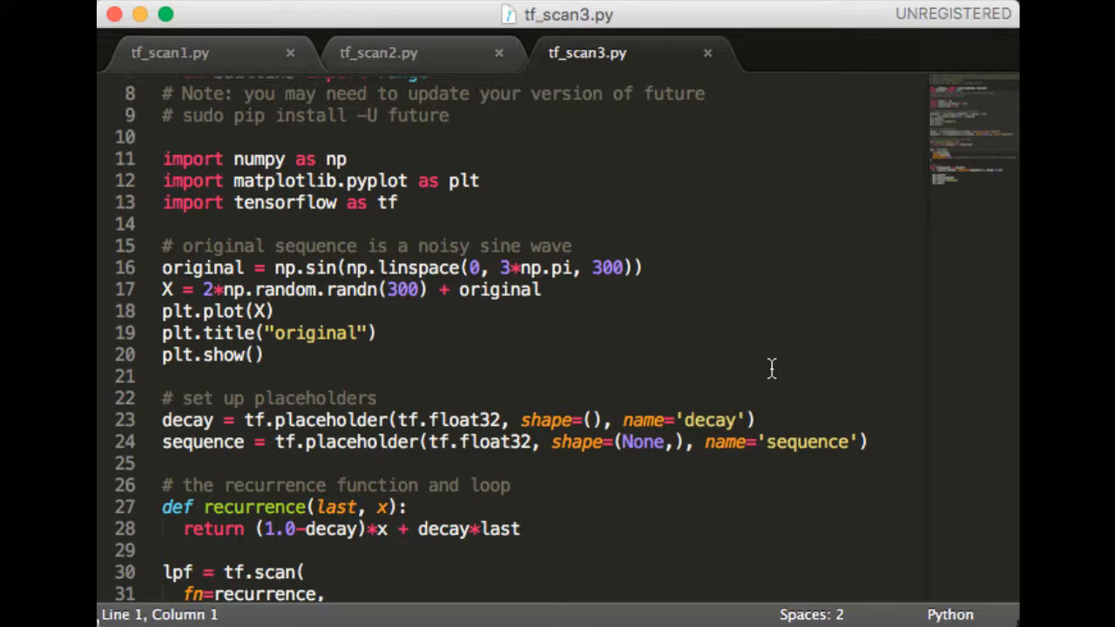
scroll("down", 3)
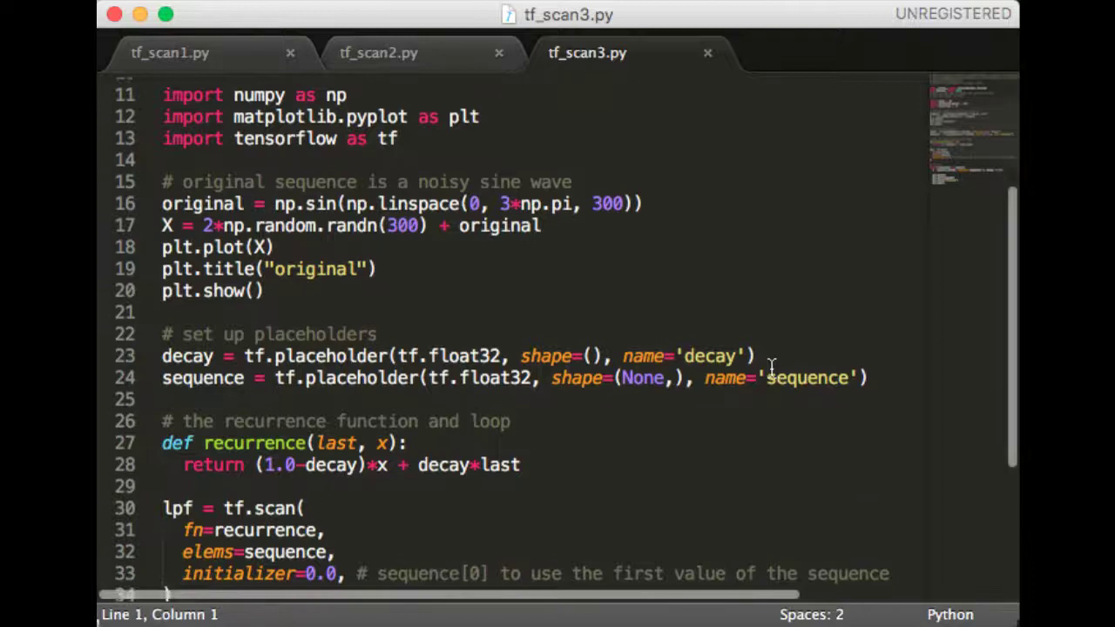
scroll("down", 3)
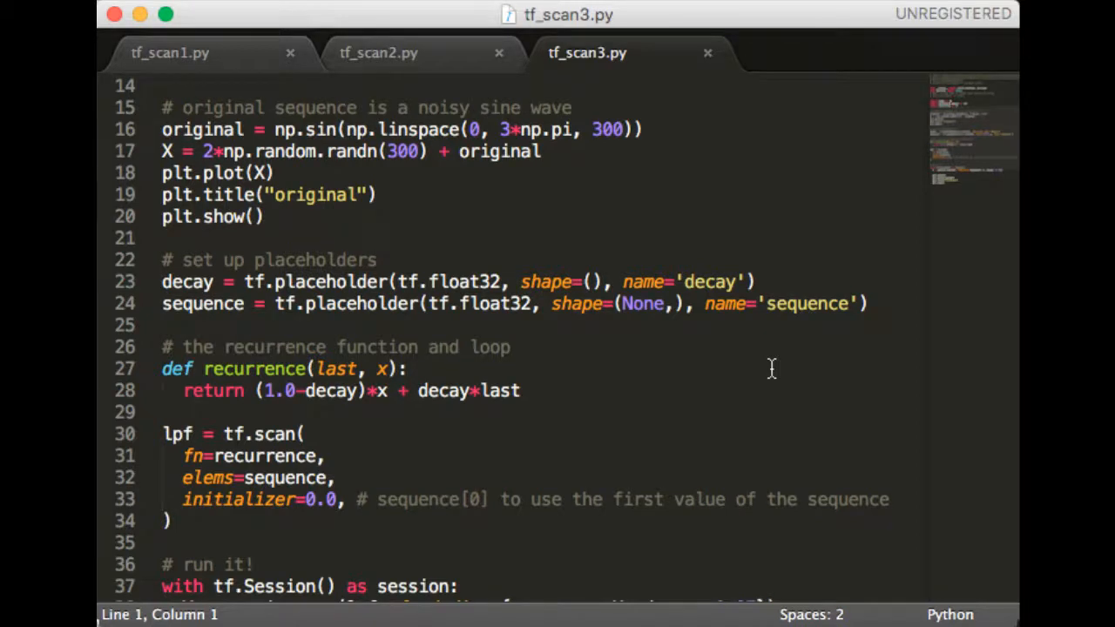
scroll("down", 3)
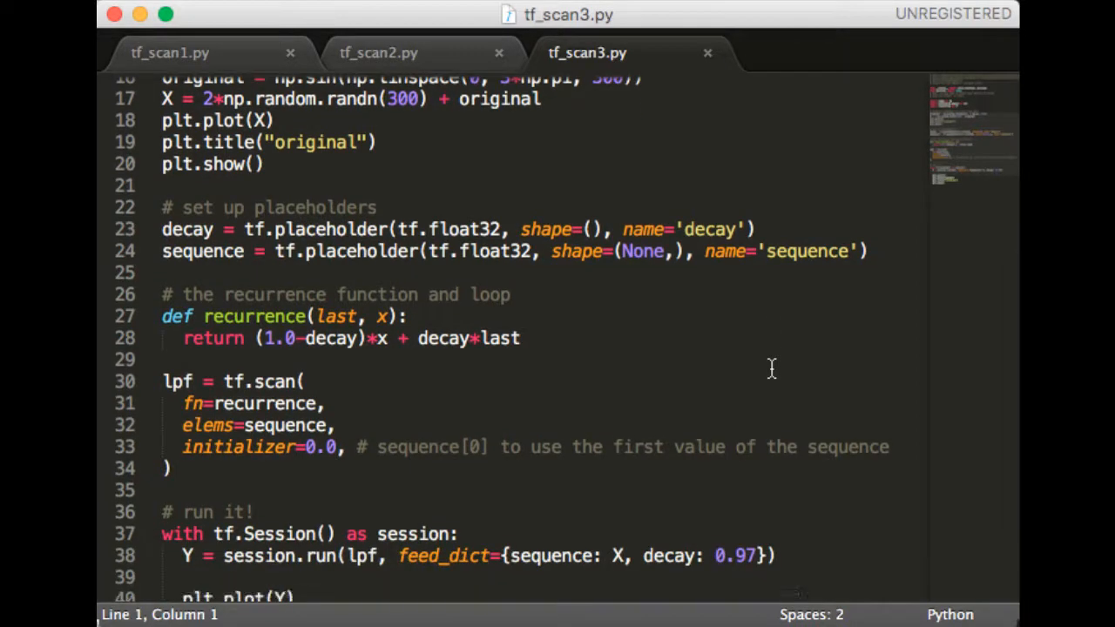
scroll("down", 3)
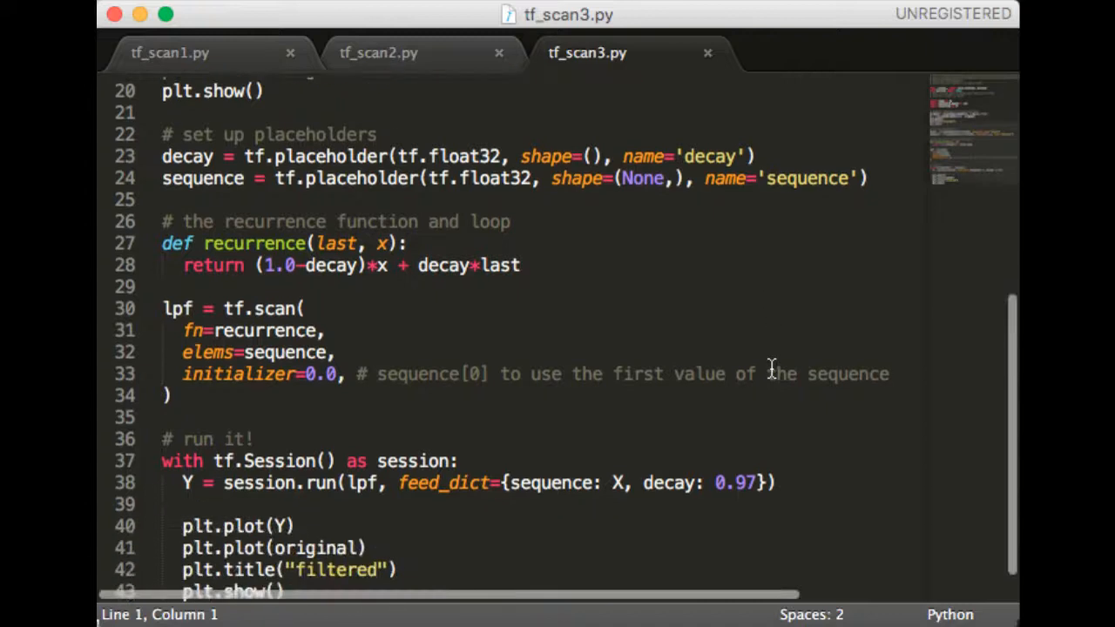